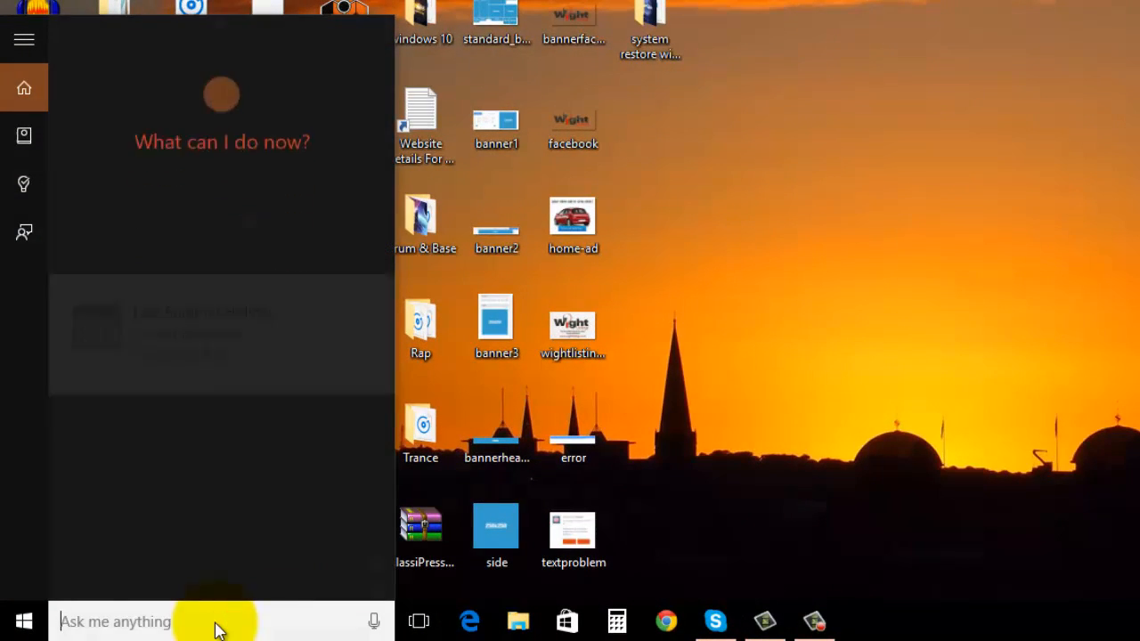
# Search the taskbar for 'control pannel' so Control Panel appears as the top result.
pyautogui.write('con')
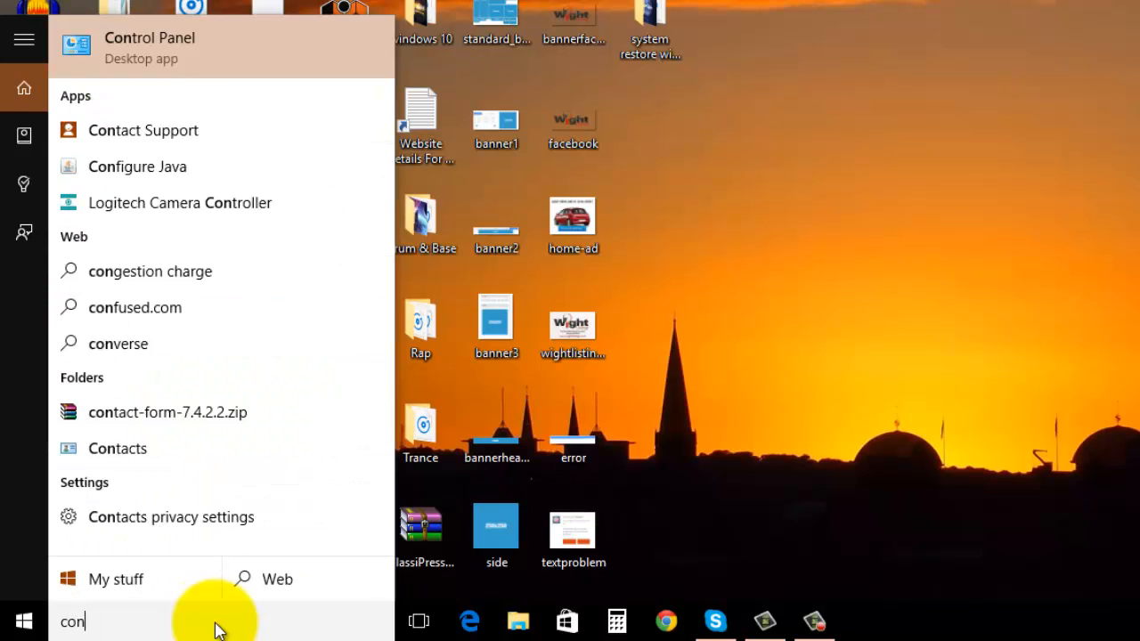
pyautogui.write('trol pannel')
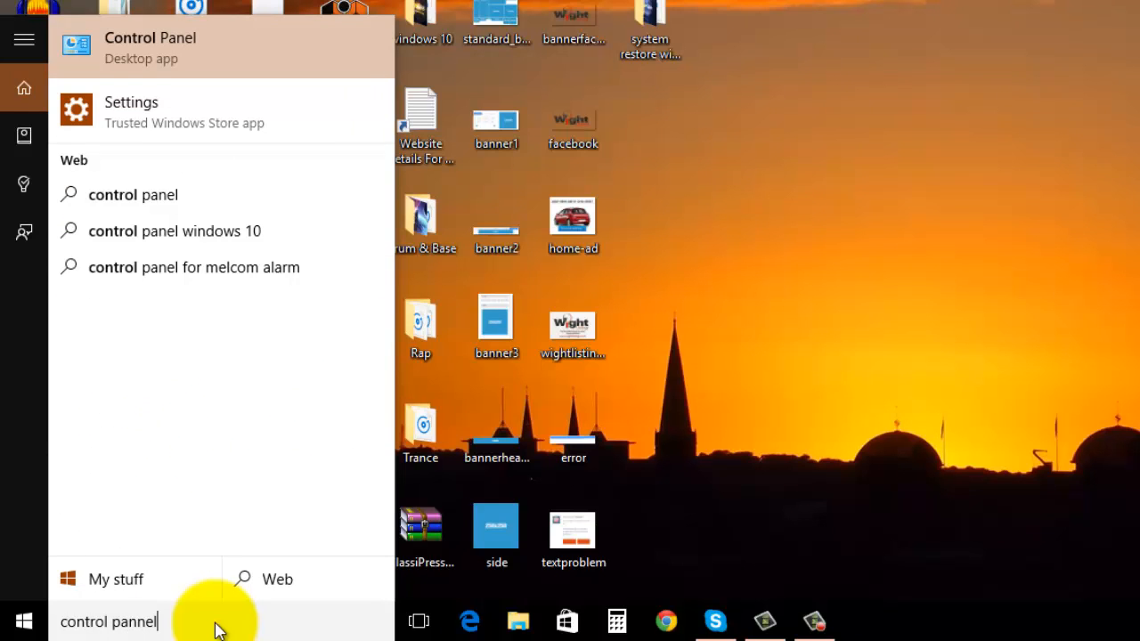
pyautogui.moveTo(196, 49)
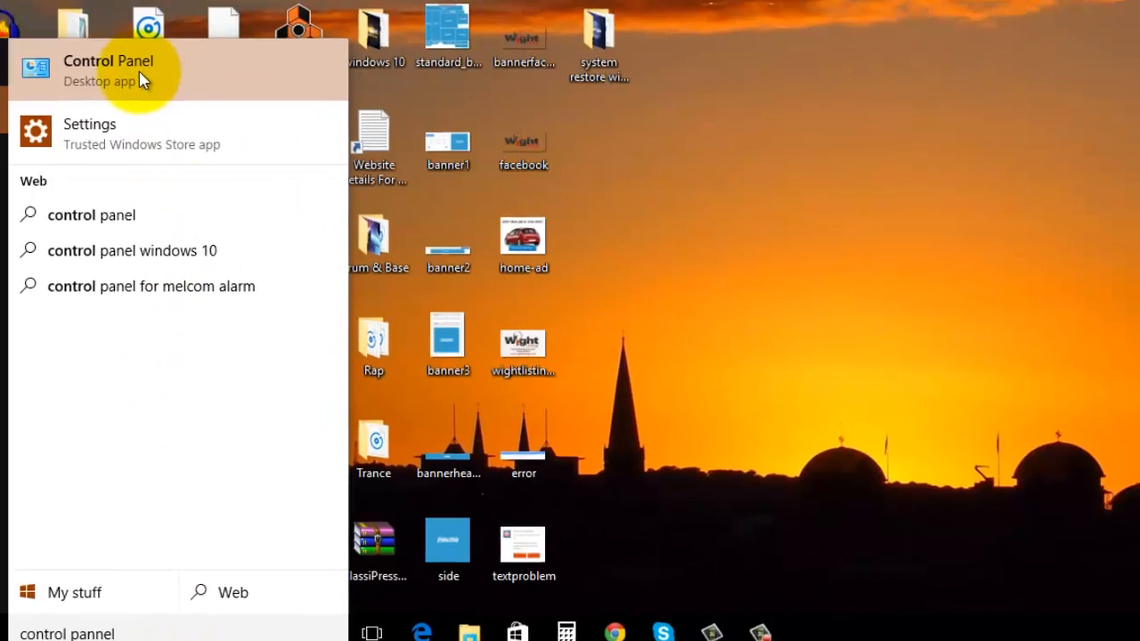
# Launch Control Panel from the search results and open the System and Security category.
pyautogui.click(107, 61)
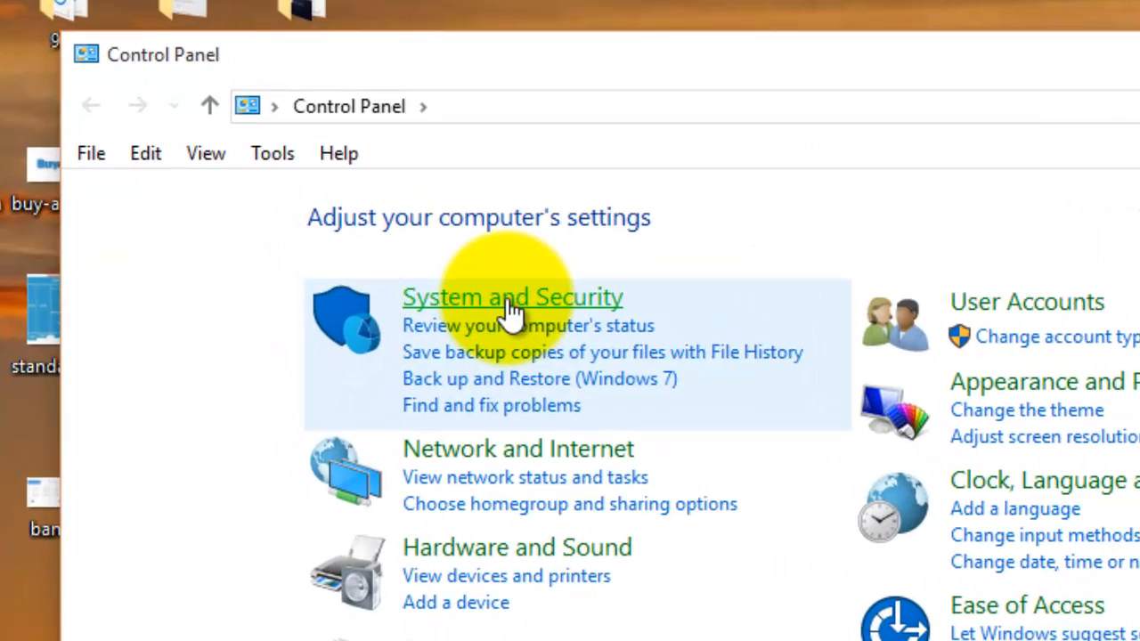
pyautogui.click(512, 296)
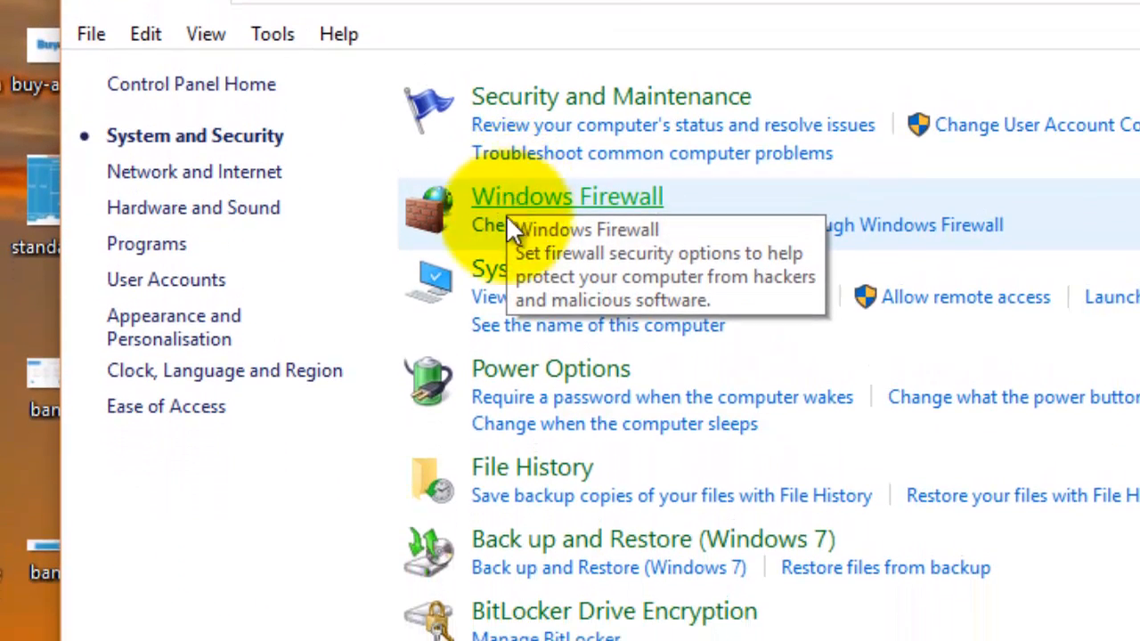
pyautogui.moveTo(508, 552)
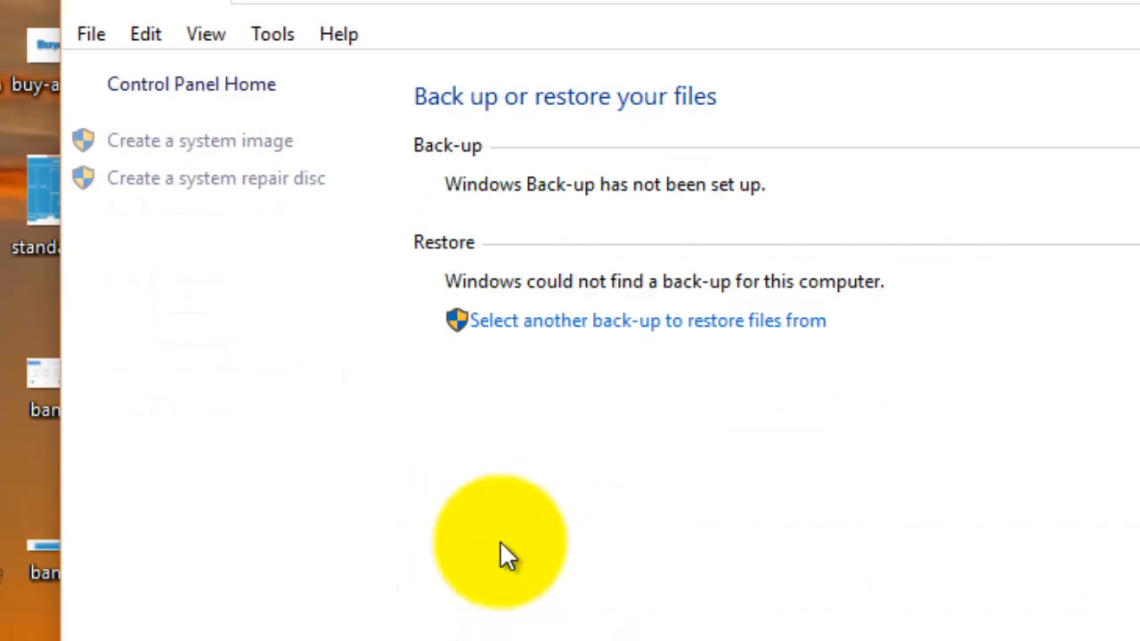
pyautogui.moveTo(240, 254)
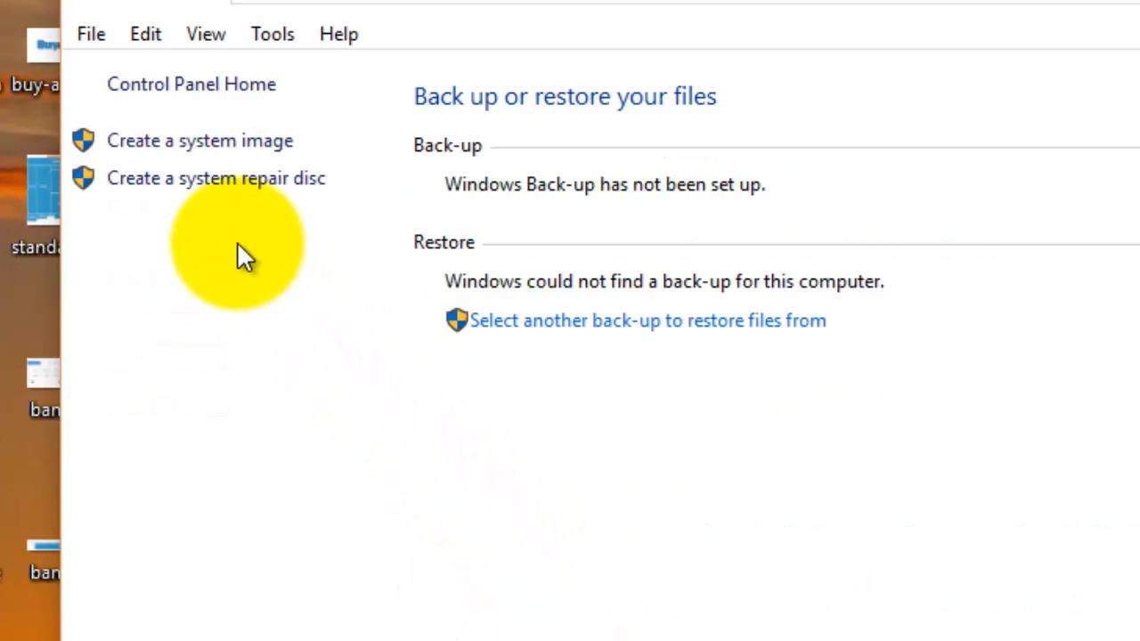
pyautogui.moveTo(249, 187)
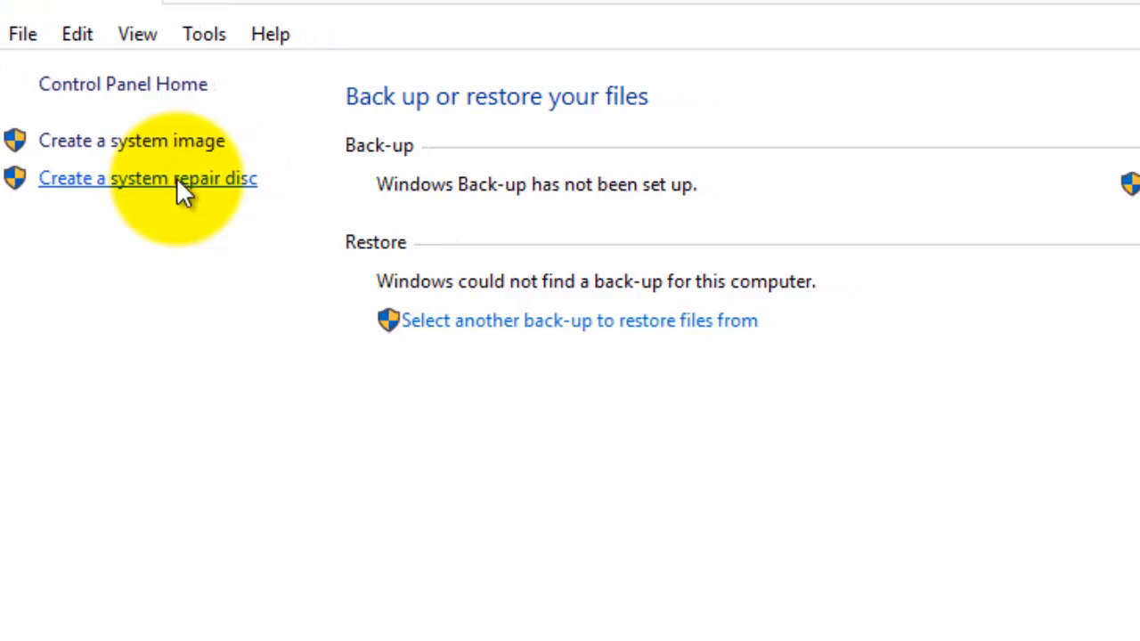
pyautogui.click(147, 178)
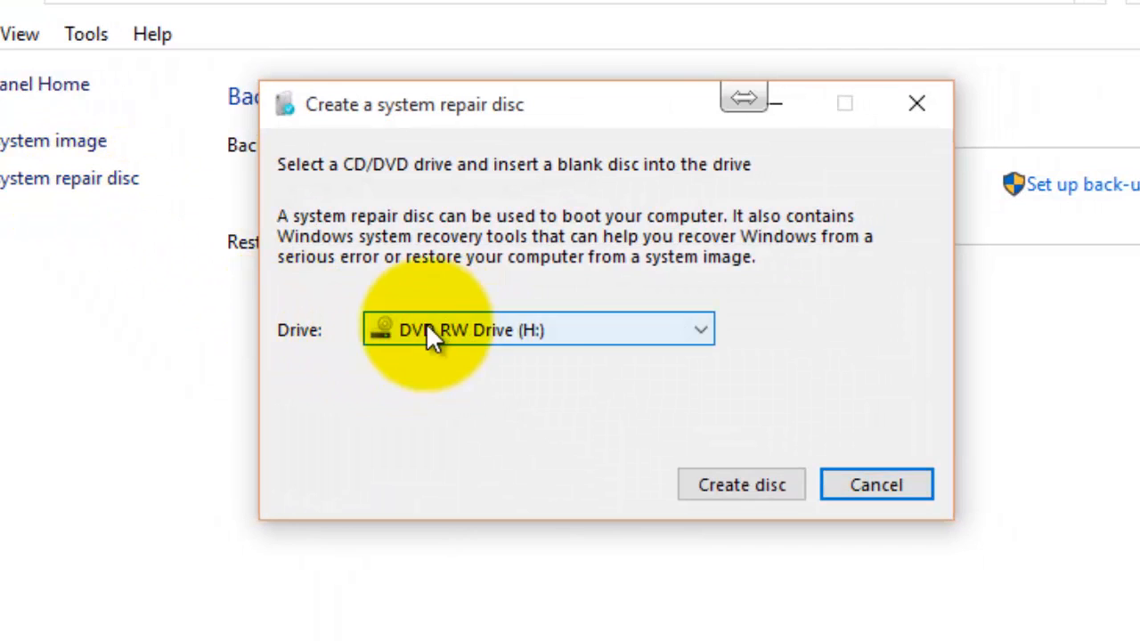
pyautogui.moveTo(584, 347)
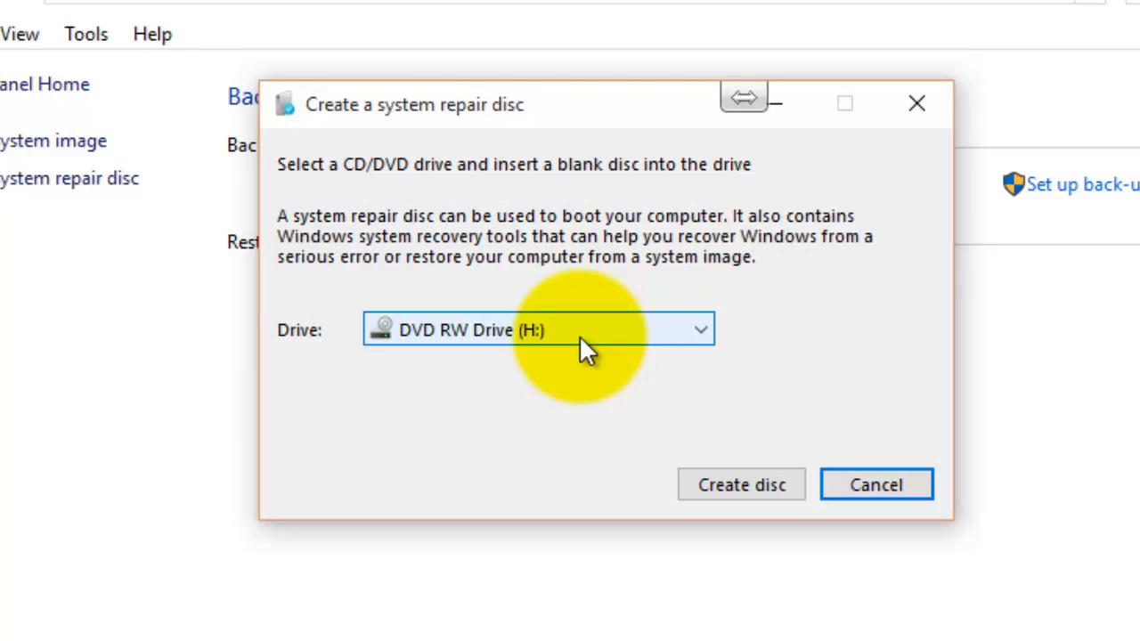
pyautogui.moveTo(575, 347)
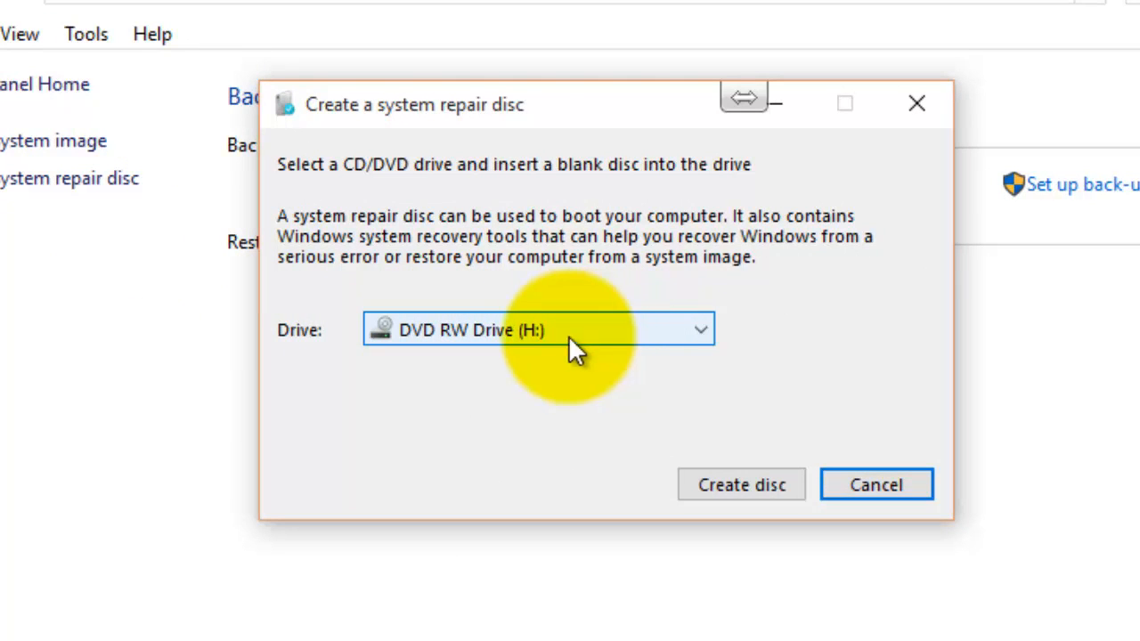
pyautogui.moveTo(570, 369)
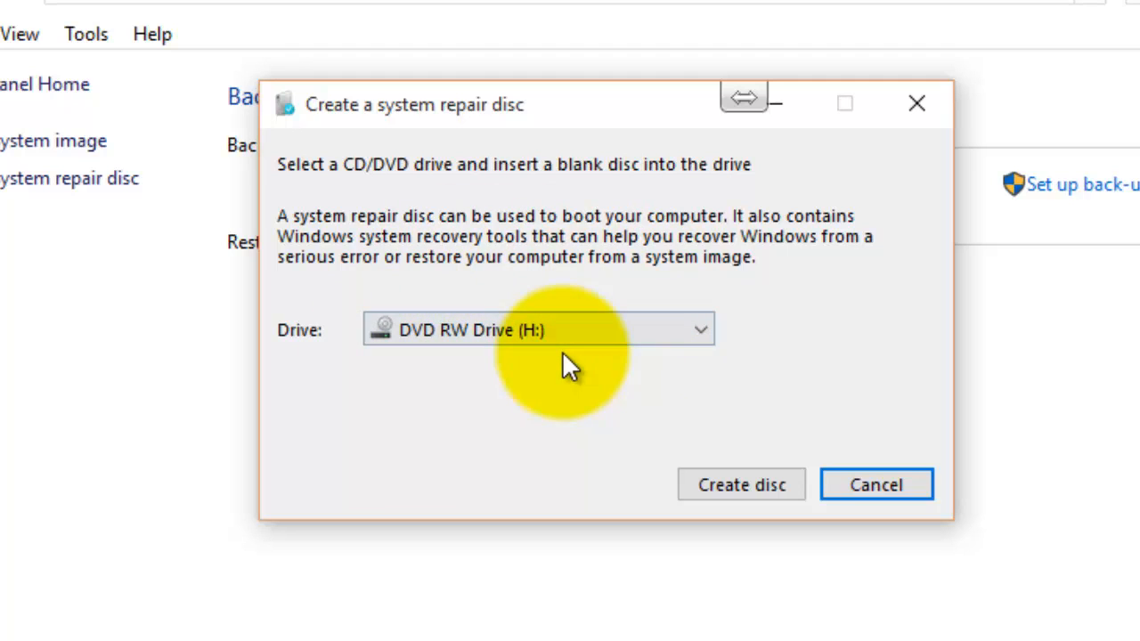
pyautogui.moveTo(623, 388)
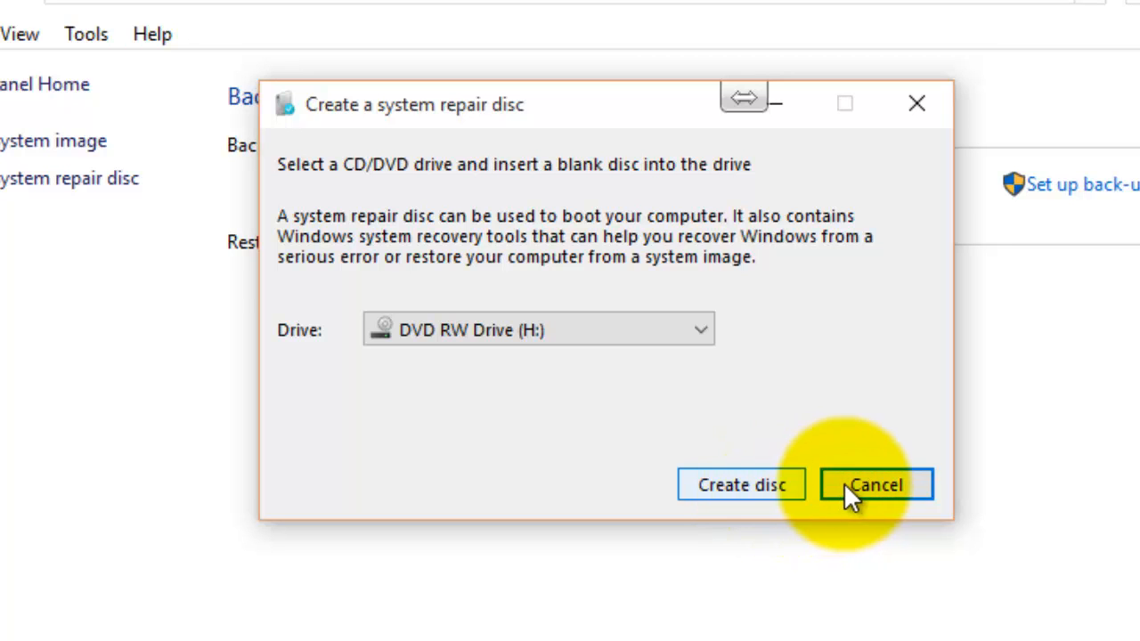
pyautogui.click(875, 485)
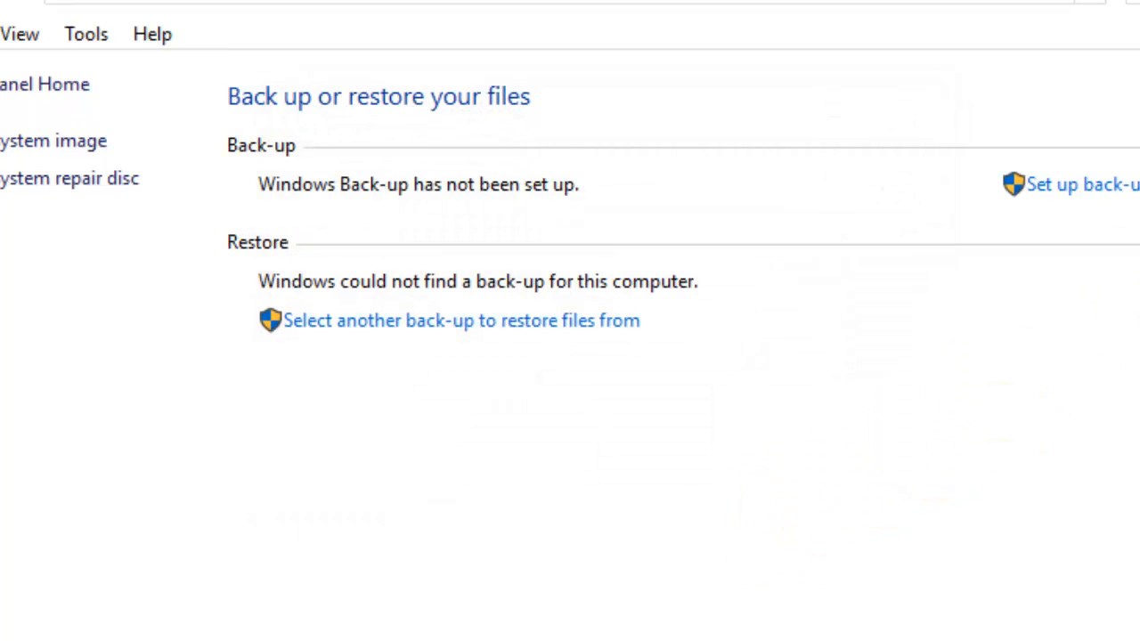